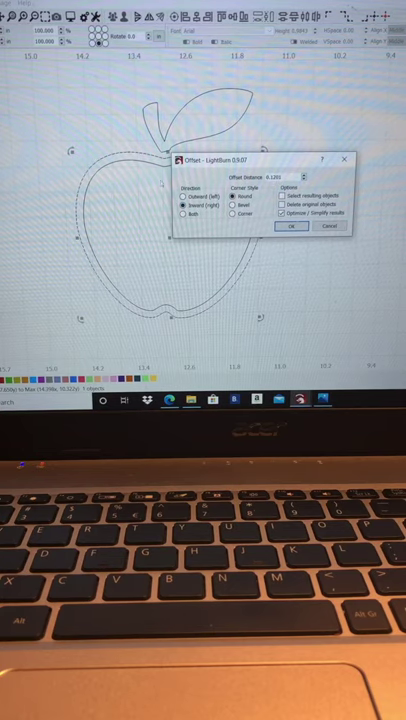
- Apply an inward, round-cornered offset to the apple outline
click(290, 227)
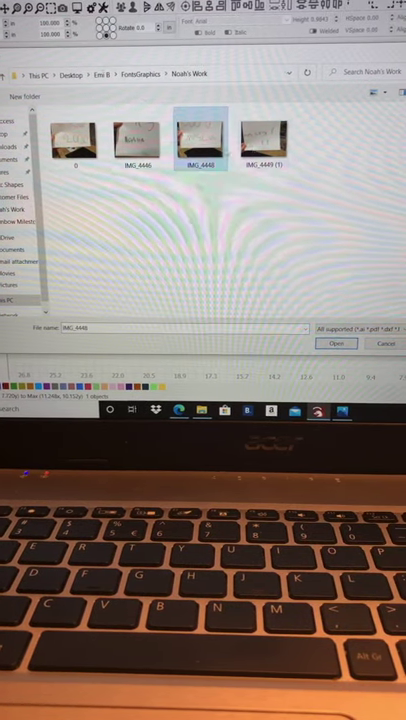
- Select photos IMG_4448 and IMG_4449 (1) from the Noah's Work folder
click(267, 140)
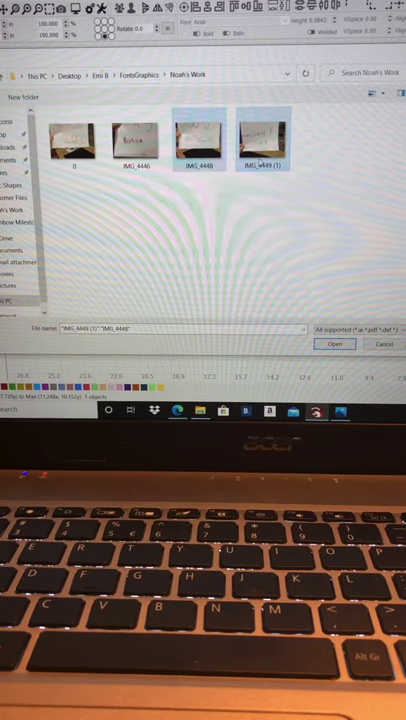
click(335, 344)
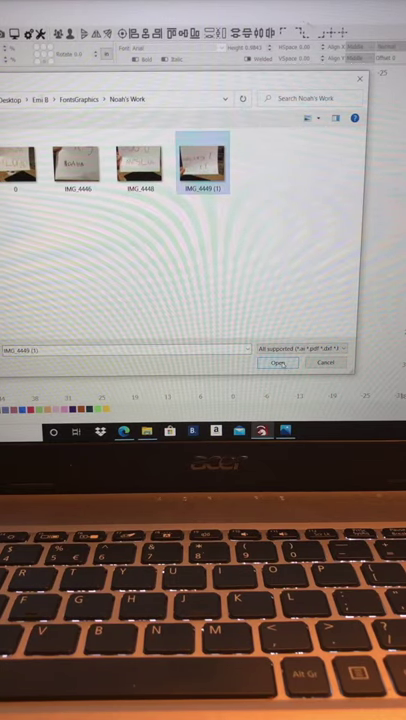
- Import the handwriting photo IMG_4449 (1) into the workspace
click(278, 362)
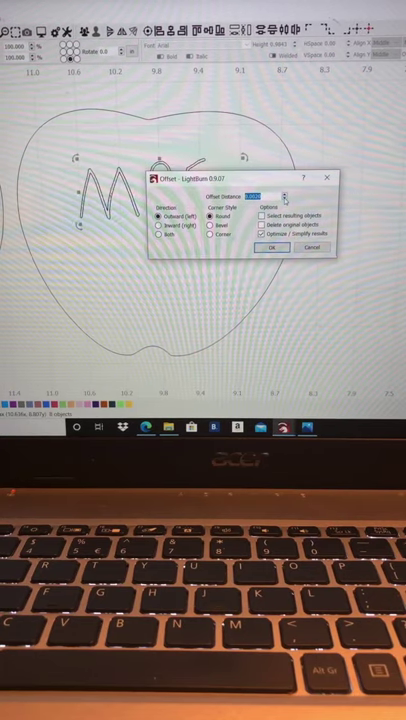
- Set the outward round offset distance to thicken the traced letters
click(272, 247)
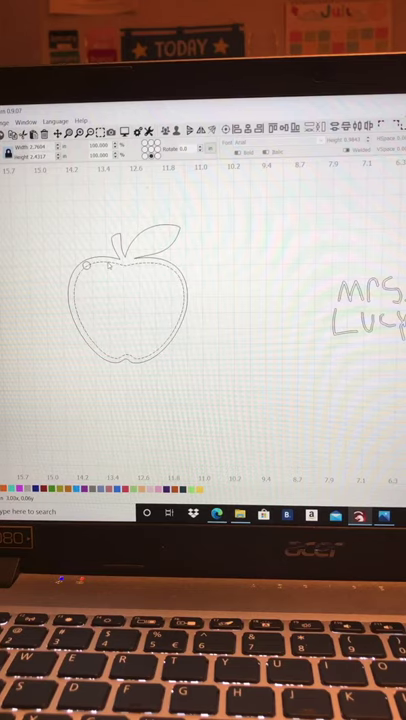
- Select the apple shape beside the handwritten 'Mrs Lucy' lettering
click(135, 300)
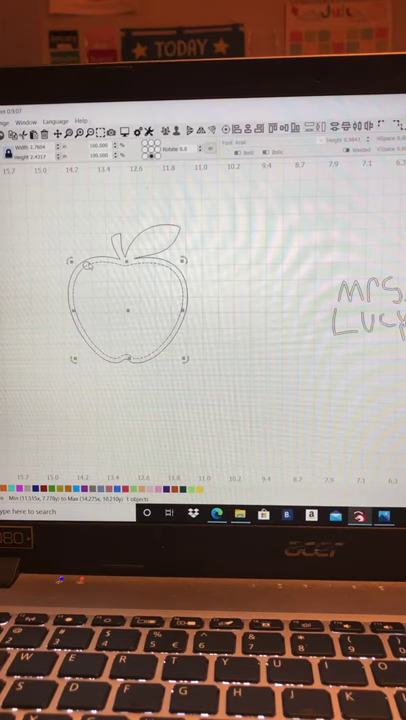